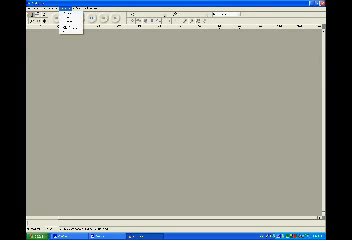
# - Bring up the File menu over the two-block tone project
pyautogui.click(14, 16)
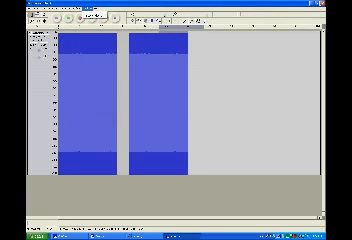
pyautogui.click(14, 18)
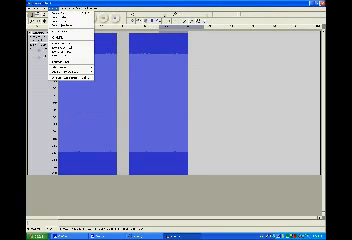